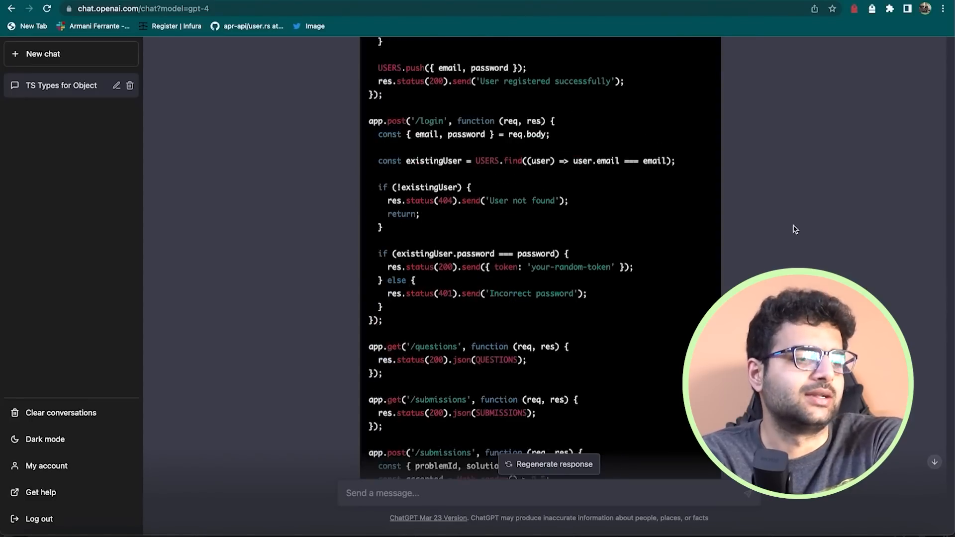
pyautogui.scroll(3)
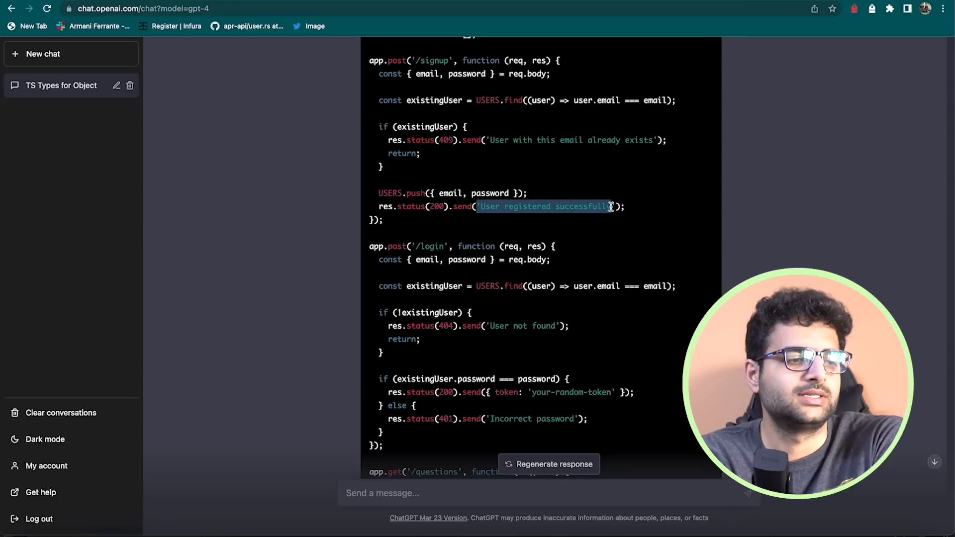
pyautogui.scroll(-3)
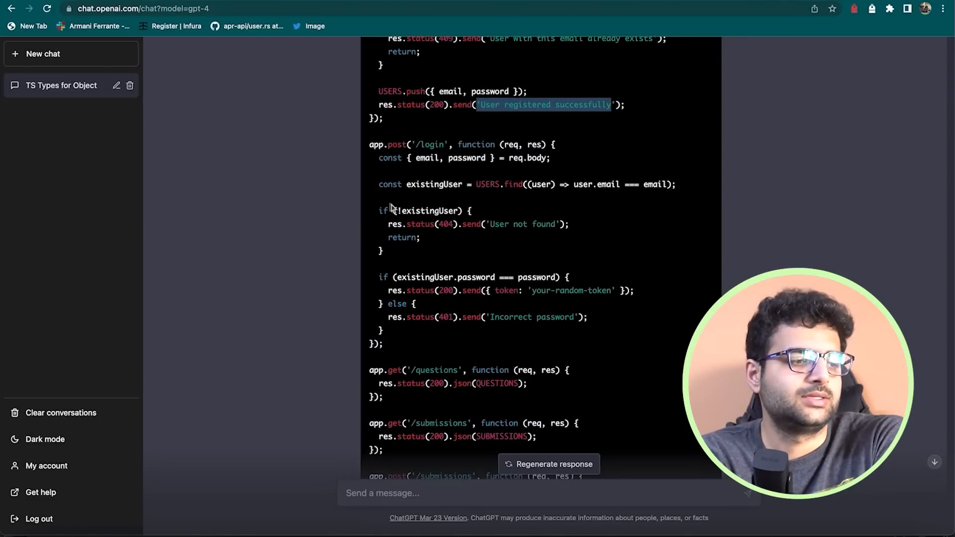
pyautogui.scroll(-3)
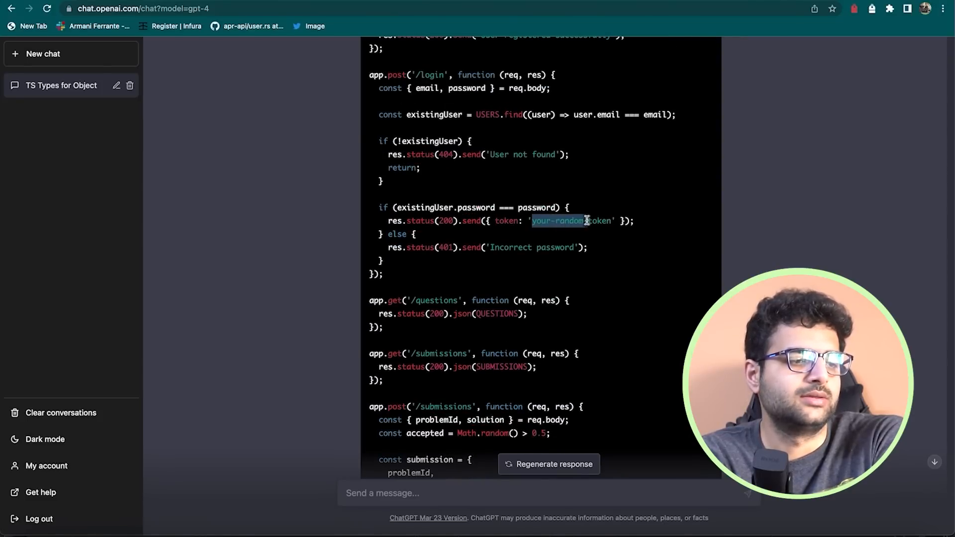
pyautogui.scroll(-3)
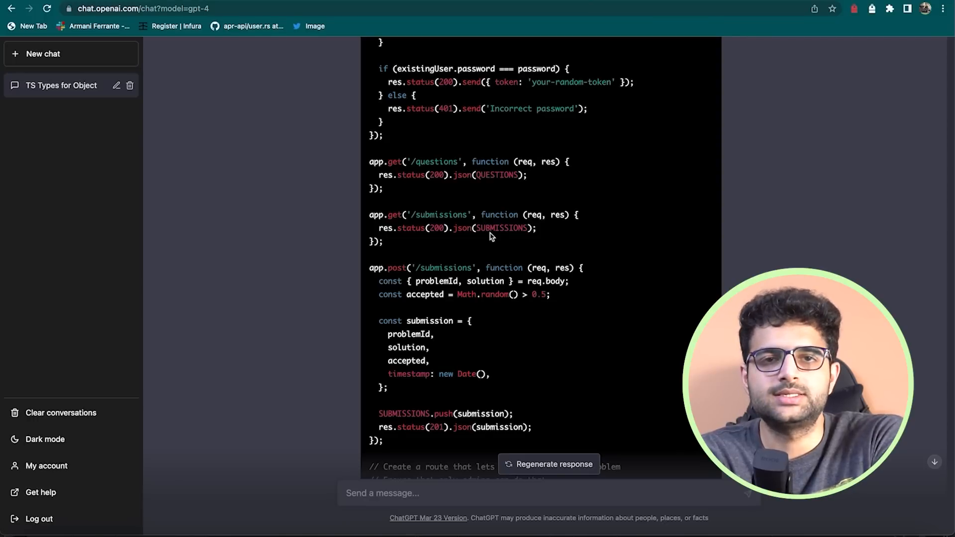
pyautogui.scroll(-3)
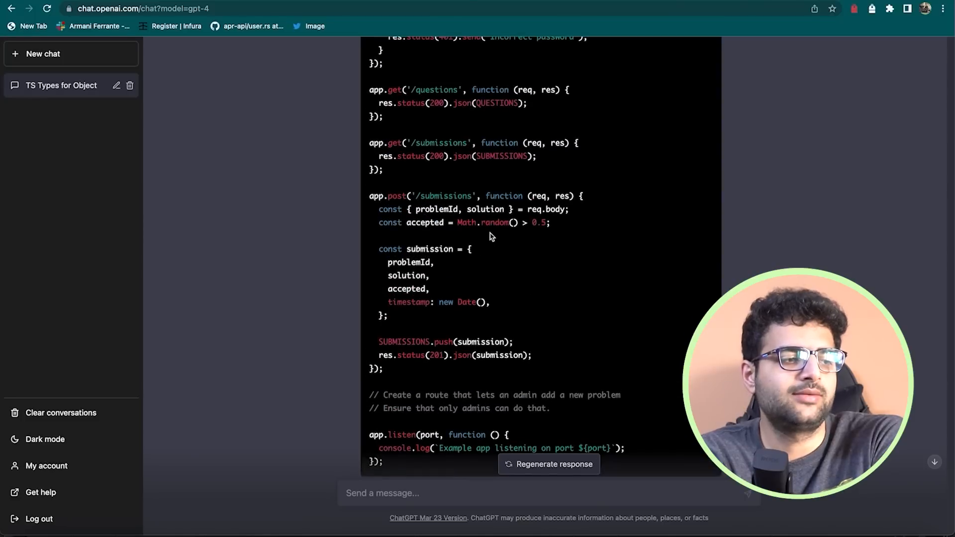
pyautogui.scroll(3)
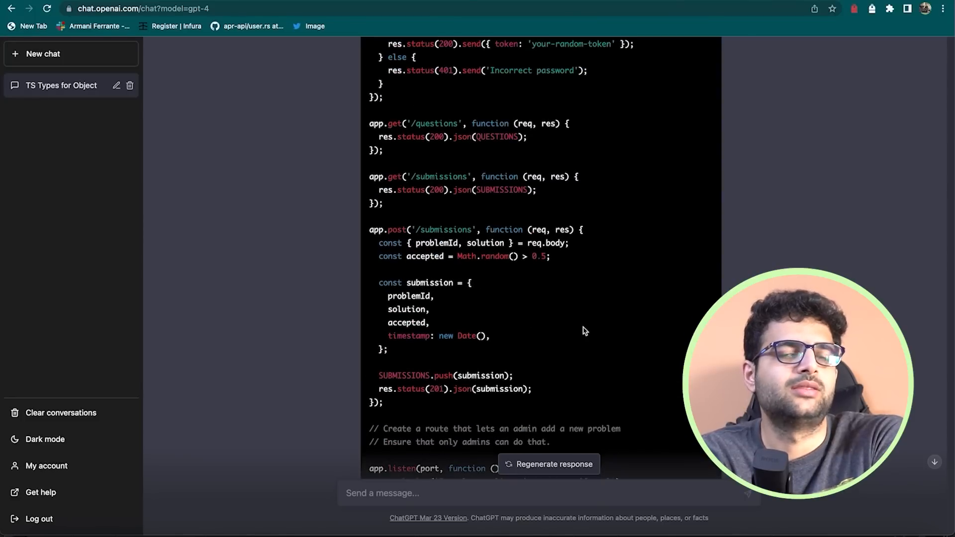
pyautogui.scroll(-3)
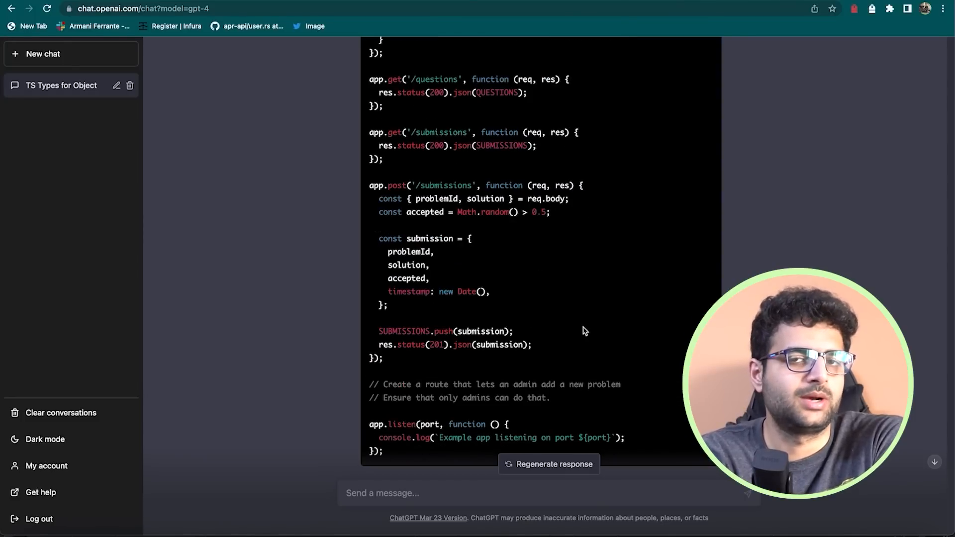
pyautogui.moveTo(471, 138)
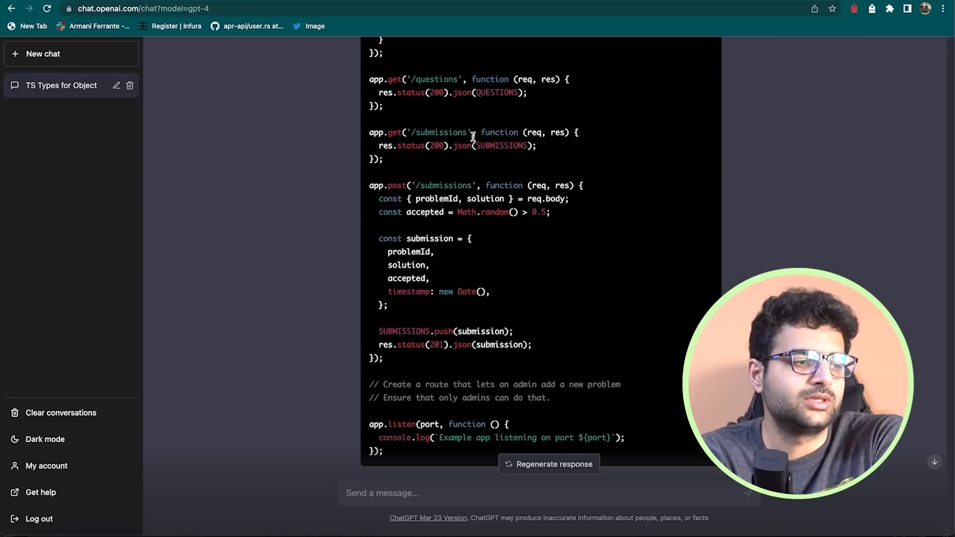
pyautogui.moveTo(478, 155)
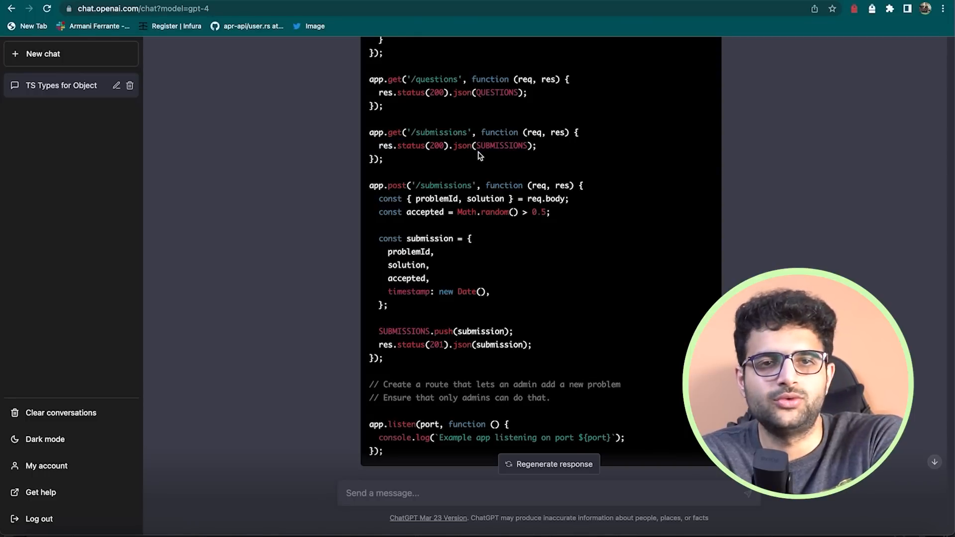
pyautogui.moveTo(483, 144)
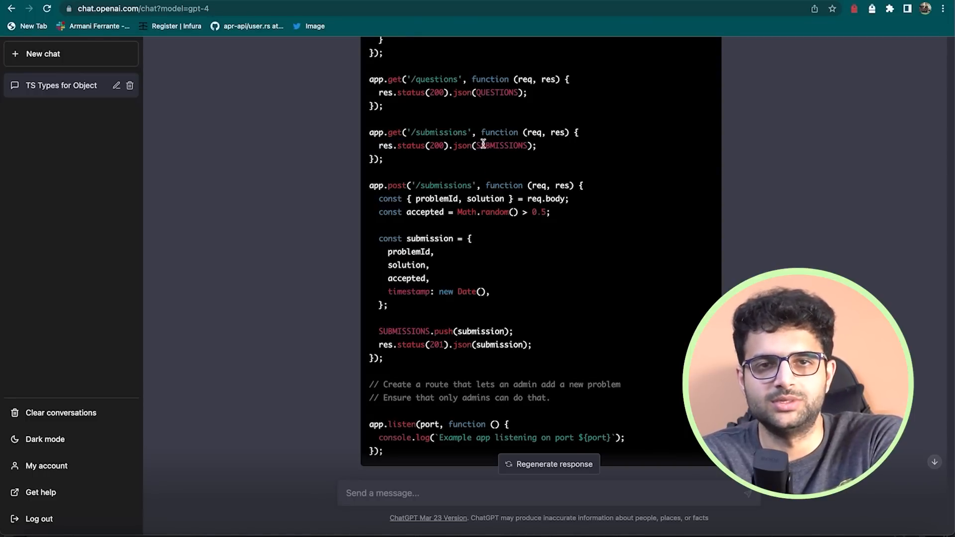
pyautogui.scroll(-3)
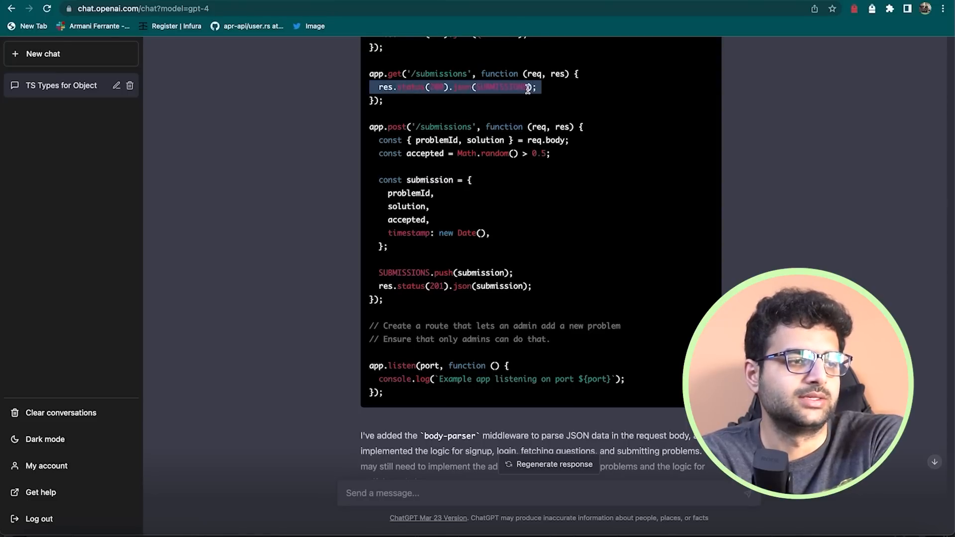
pyautogui.scroll(3)
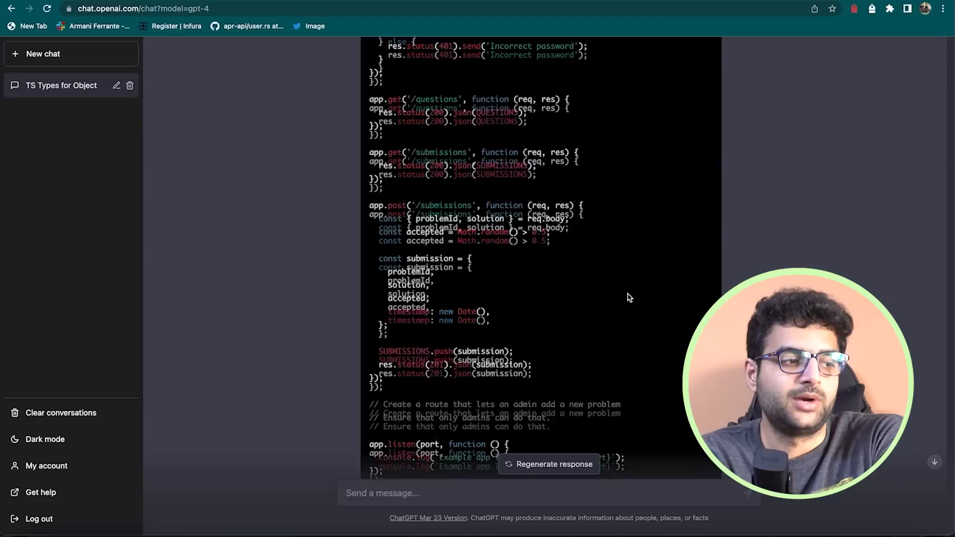
pyautogui.scroll(-3)
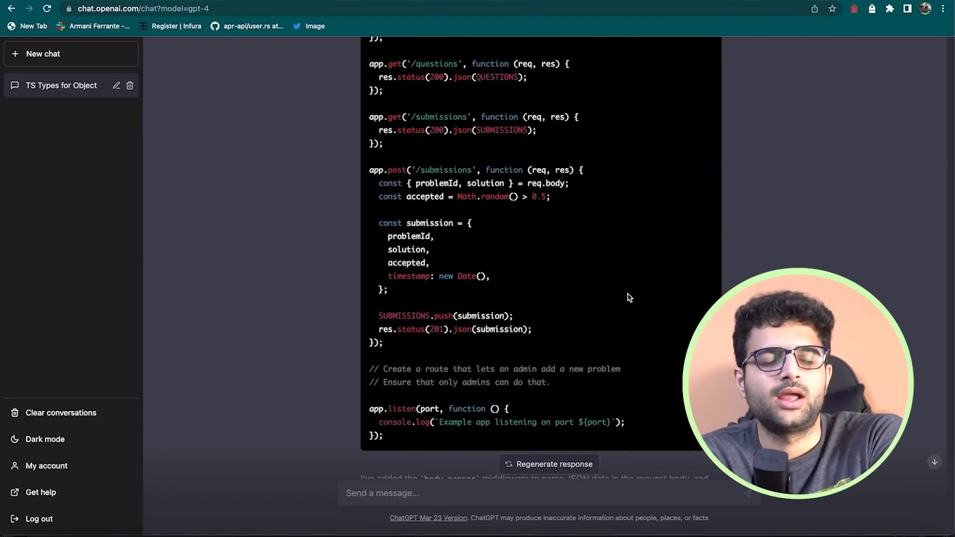